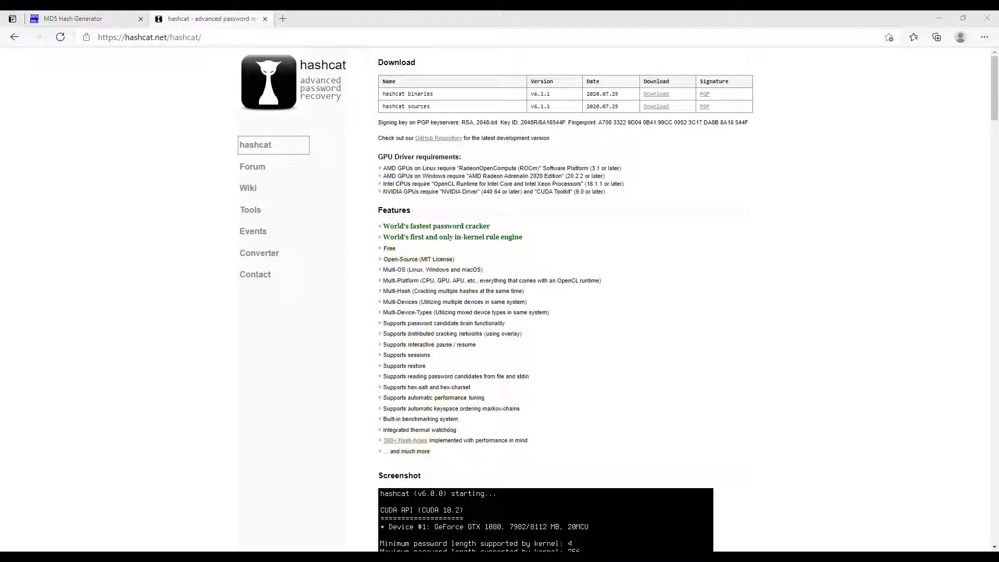
Locate MD5 in the wiki's Hash modes table and pick out its mode number, 0.
{"action": "left_click", "coordinate": [404, 440]}
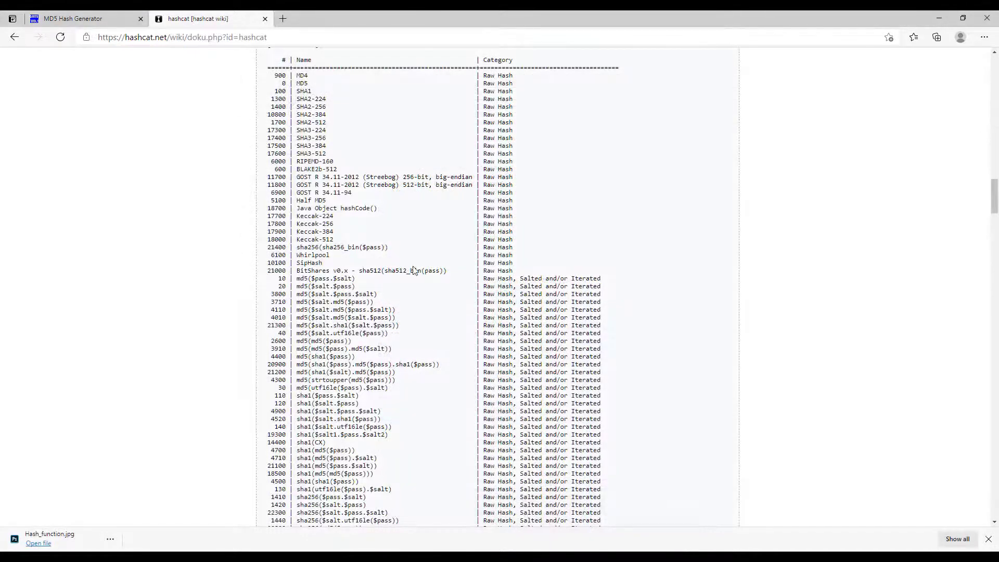
{"action": "scroll", "scroll_direction": "down", "scroll_amount": 3}
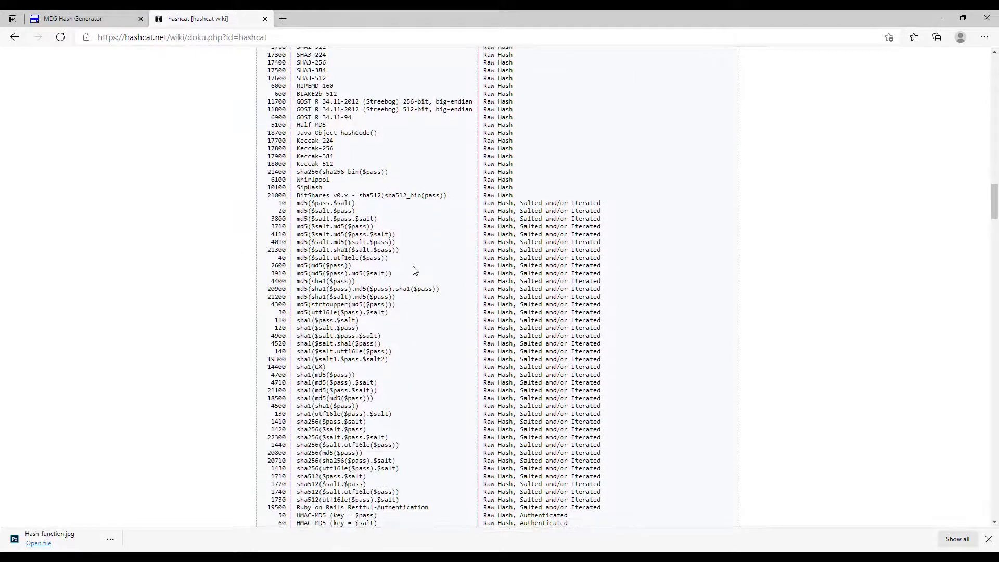
{"action": "scroll", "scroll_direction": "down", "scroll_amount": 3}
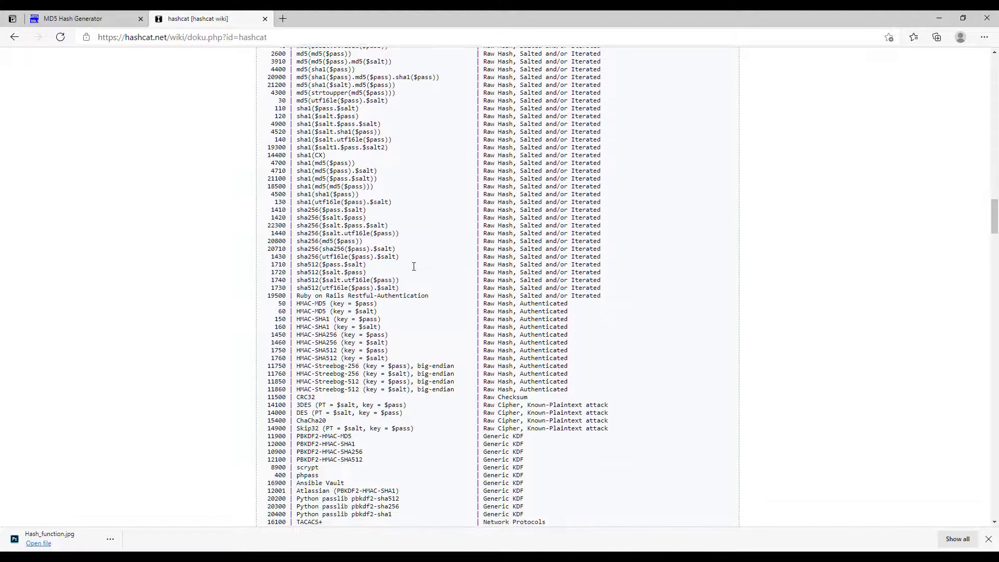
{"action": "scroll", "scroll_direction": "down", "scroll_amount": 3}
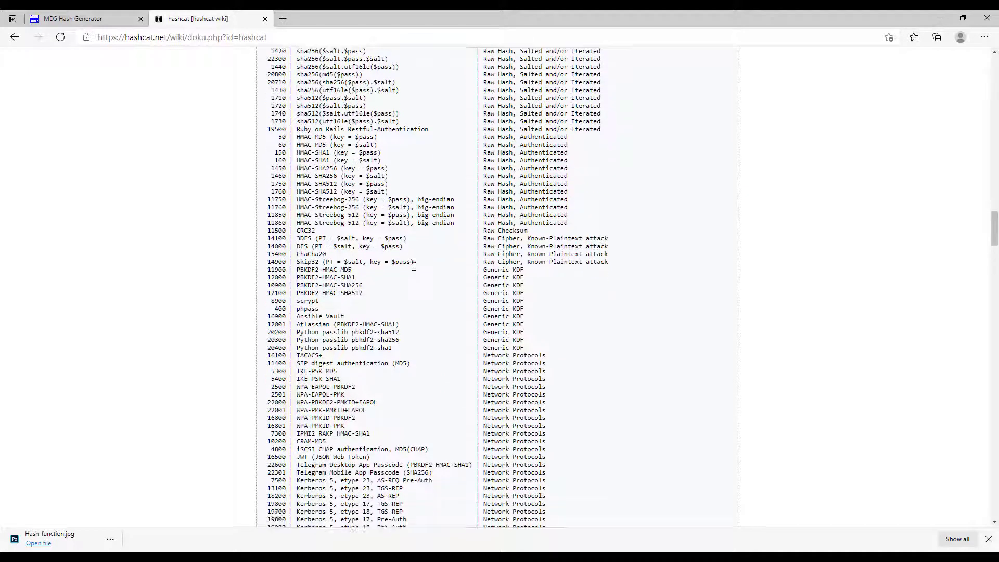
{"action": "scroll", "scroll_direction": "down", "scroll_amount": 3}
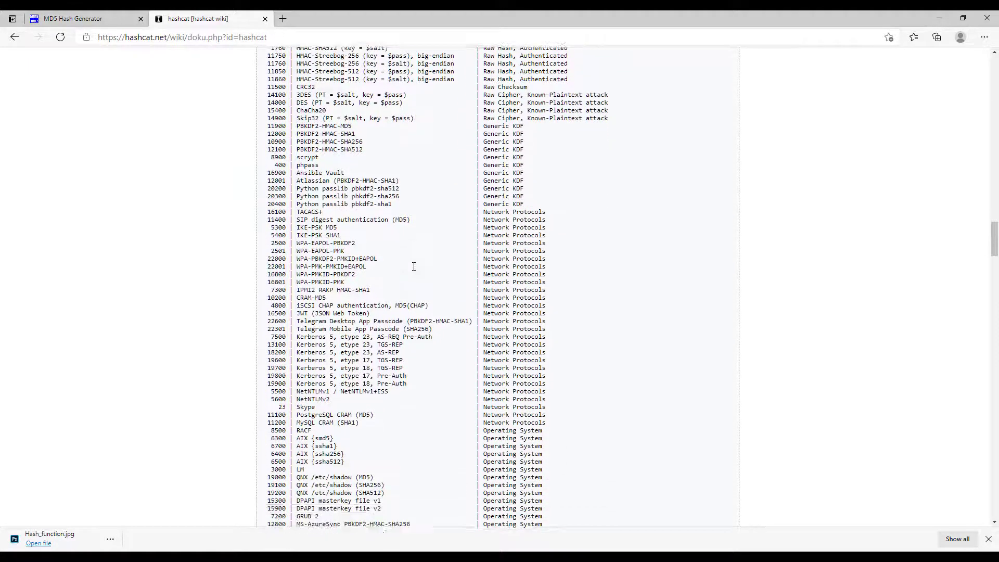
{"action": "scroll", "scroll_direction": "down", "scroll_amount": 3}
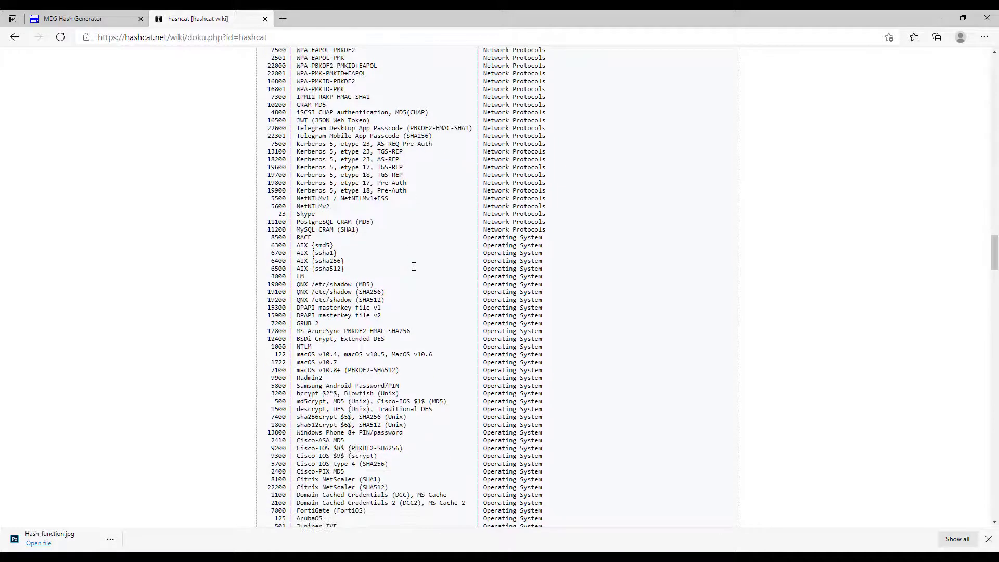
{"action": "scroll", "scroll_direction": "down", "scroll_amount": 3}
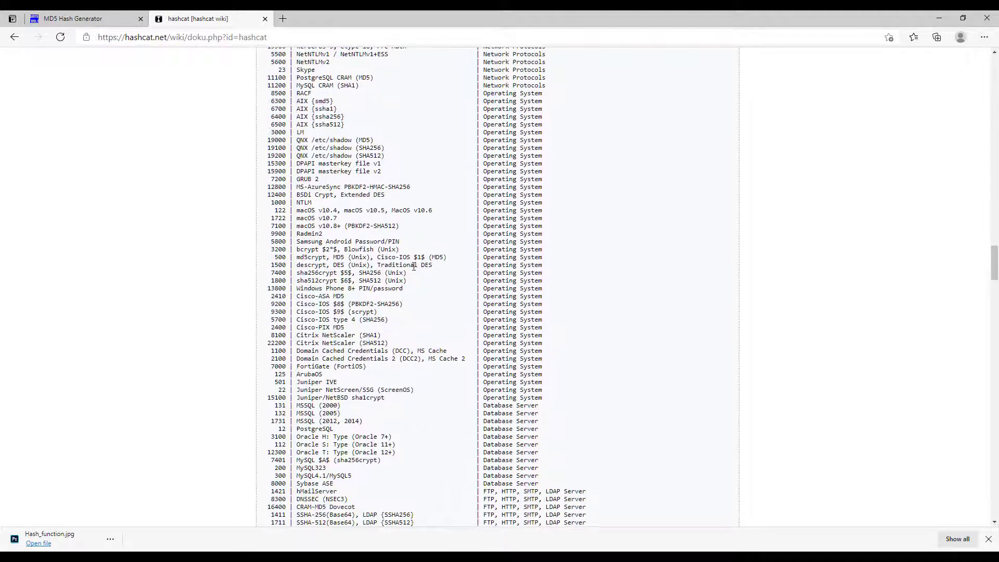
{"action": "scroll", "scroll_direction": "down", "scroll_amount": 3}
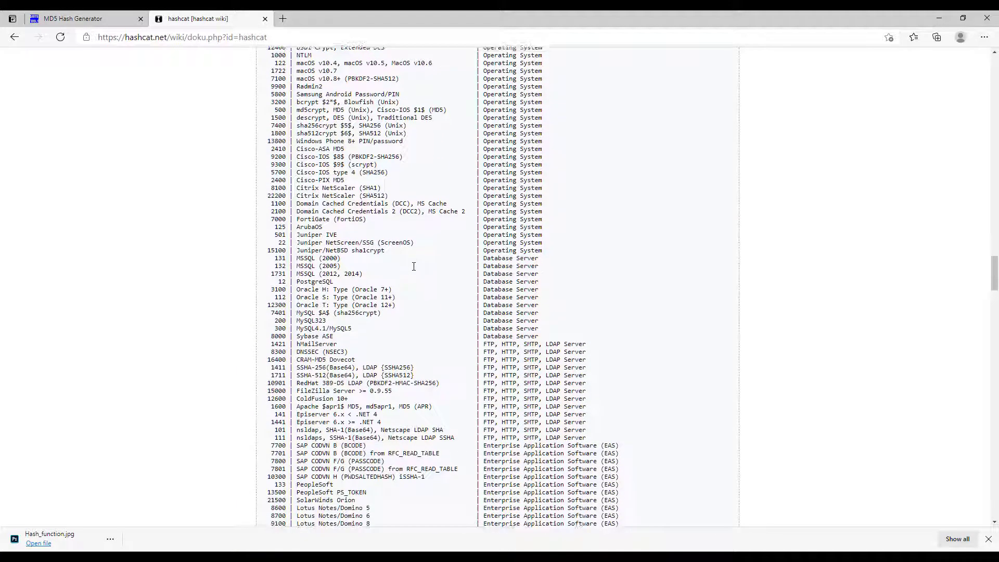
{"action": "scroll", "scroll_direction": "down", "scroll_amount": 3}
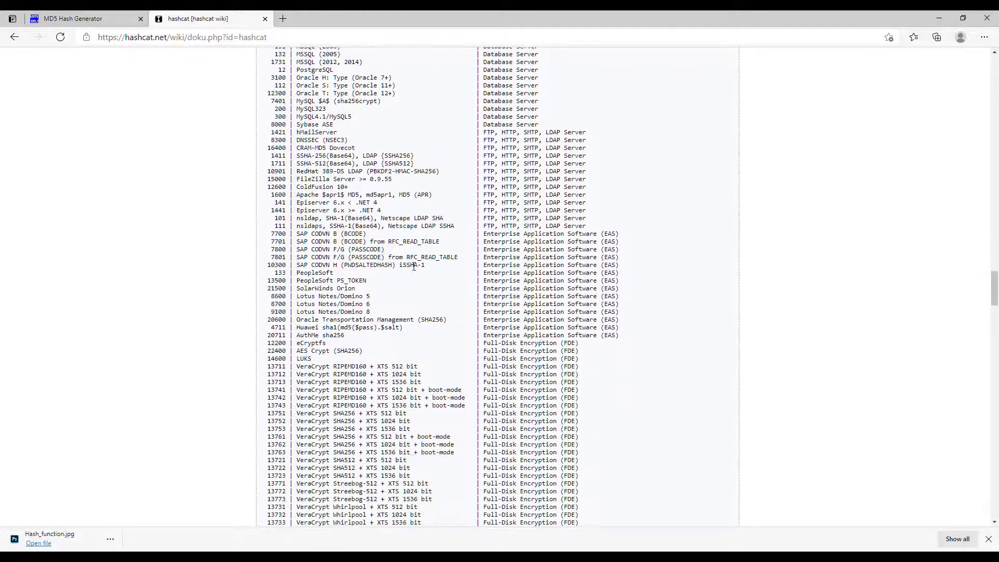
{"action": "scroll", "scroll_direction": "down", "scroll_amount": 3}
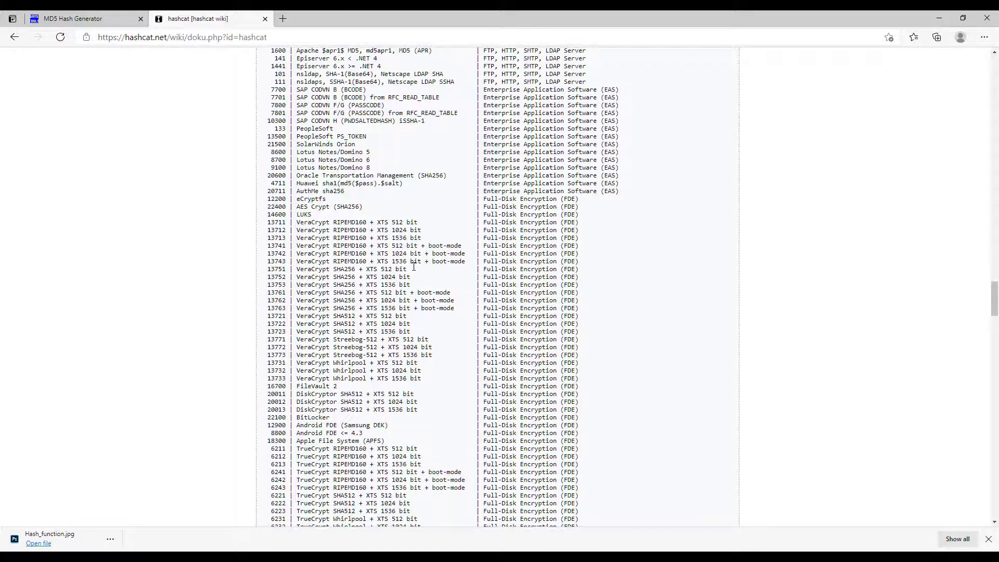
{"action": "scroll", "scroll_direction": "down", "scroll_amount": 3}
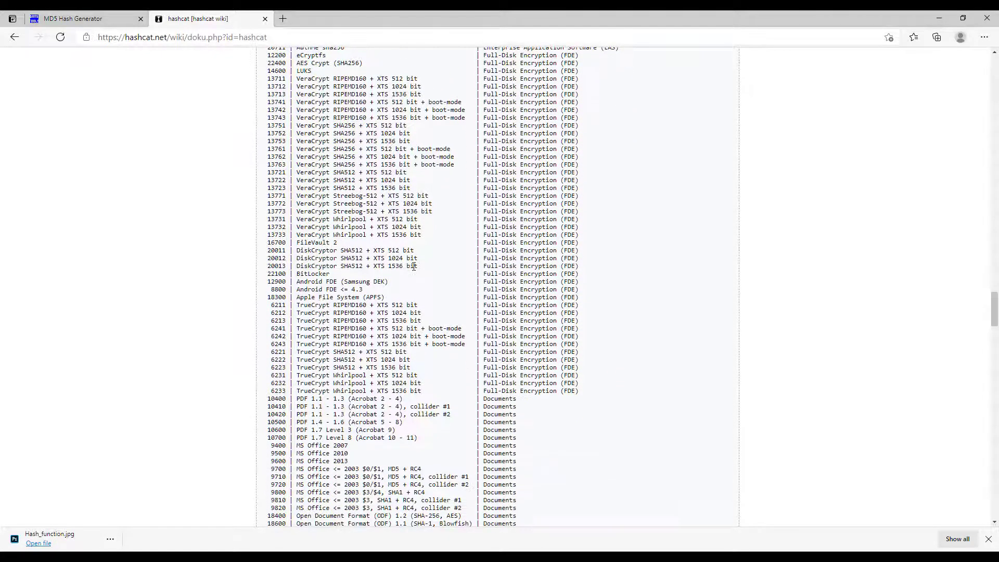
{"action": "scroll", "scroll_direction": "up", "scroll_amount": 3}
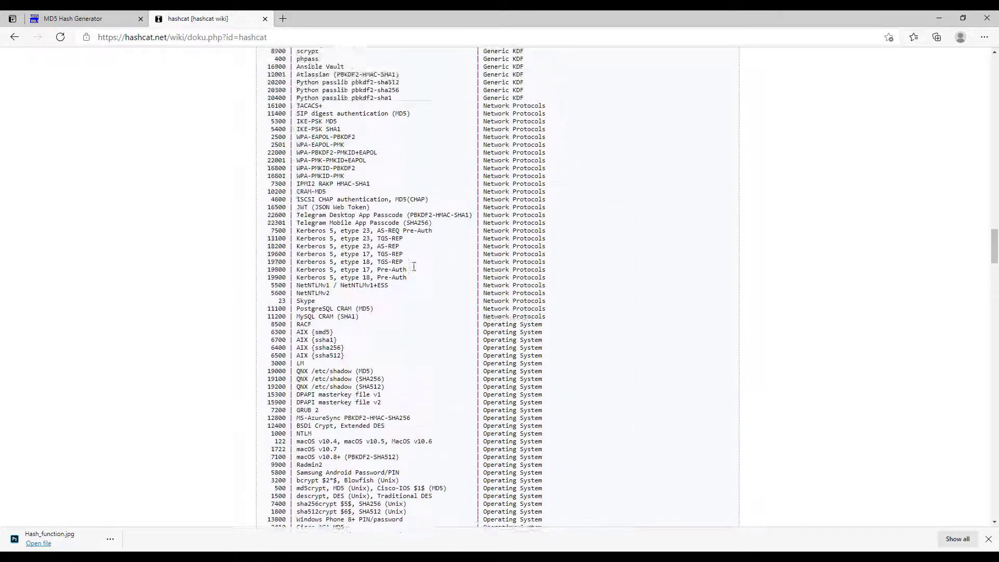
{"action": "scroll", "scroll_direction": "up", "scroll_amount": 3}
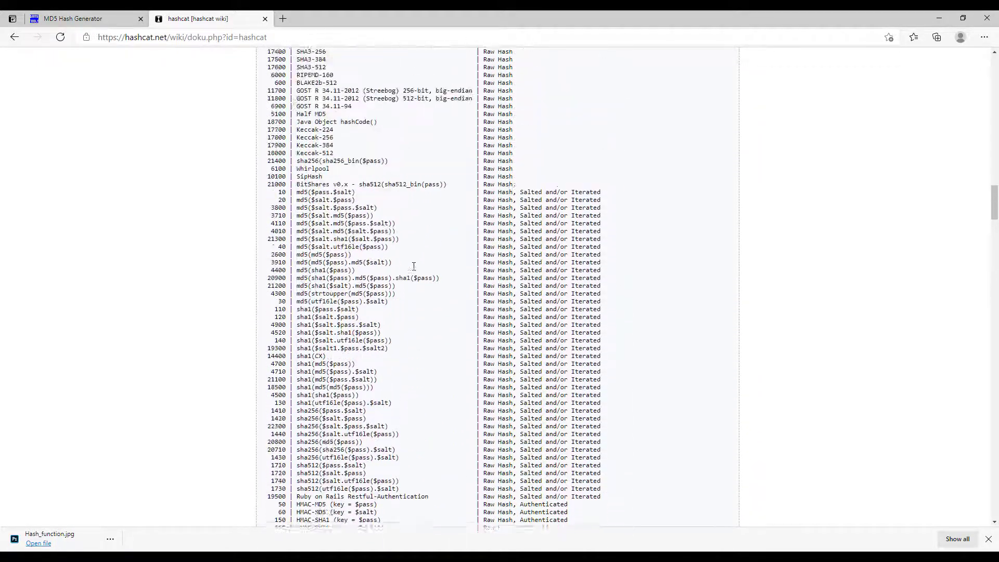
{"action": "scroll", "scroll_direction": "up", "scroll_amount": 3}
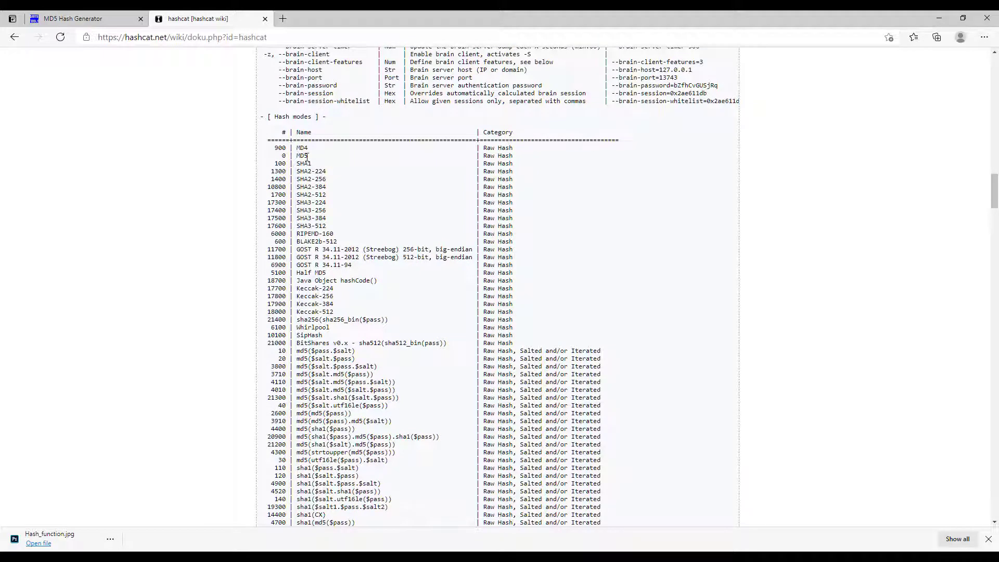
{"action": "double_click", "coordinate": [300, 155]}
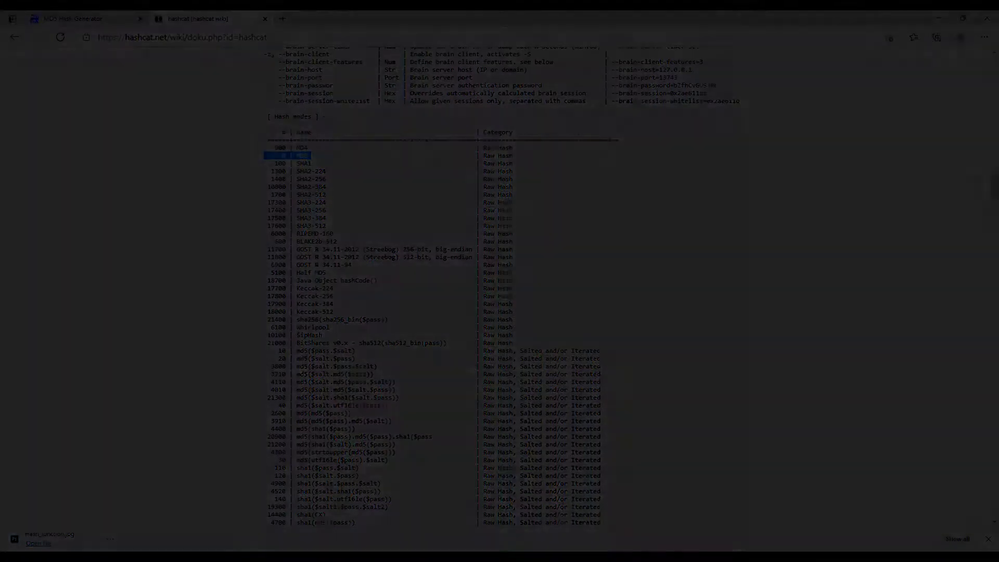
Generate MD5 hashes for the test strings 'joy' and 'This is a great tool'.
{"action": "left_click", "coordinate": [84, 17]}
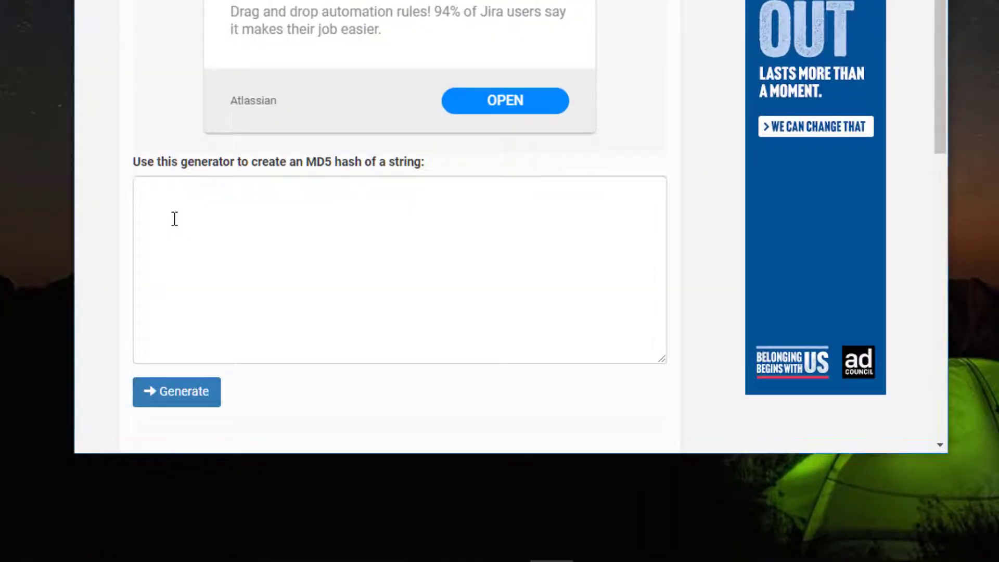
{"action": "left_click", "coordinate": [400, 271]}
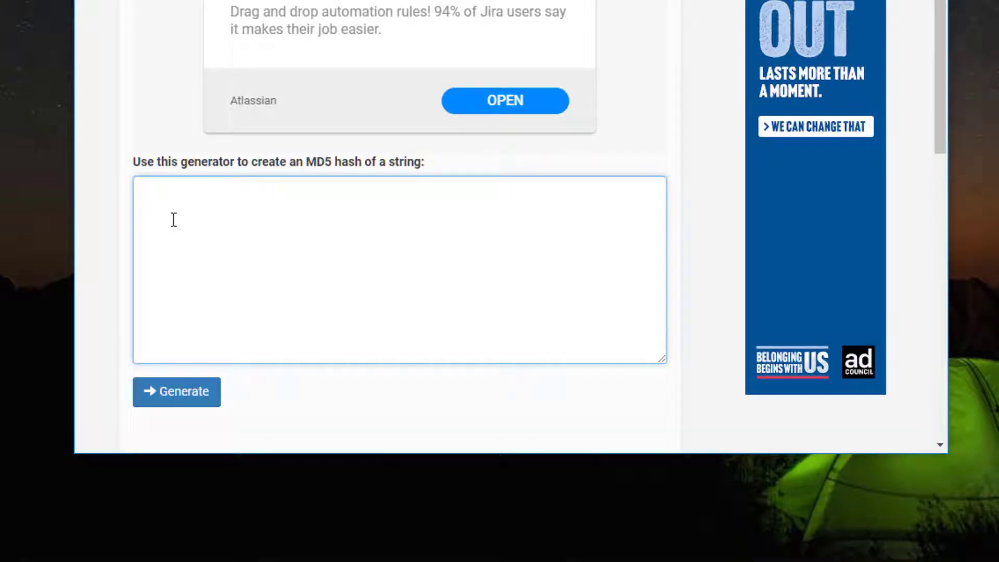
{"action": "type", "text": "joy"}
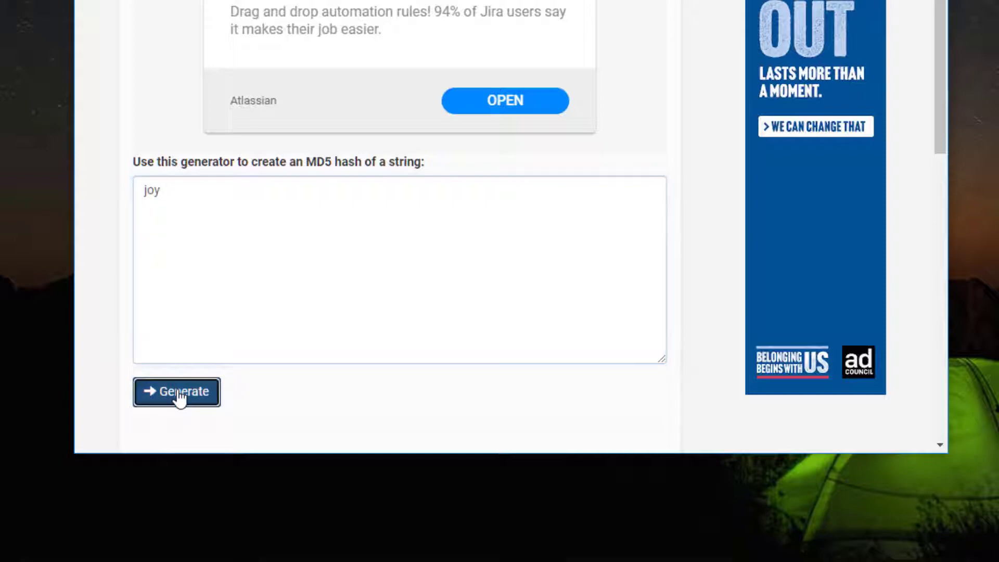
{"action": "left_click", "coordinate": [177, 393]}
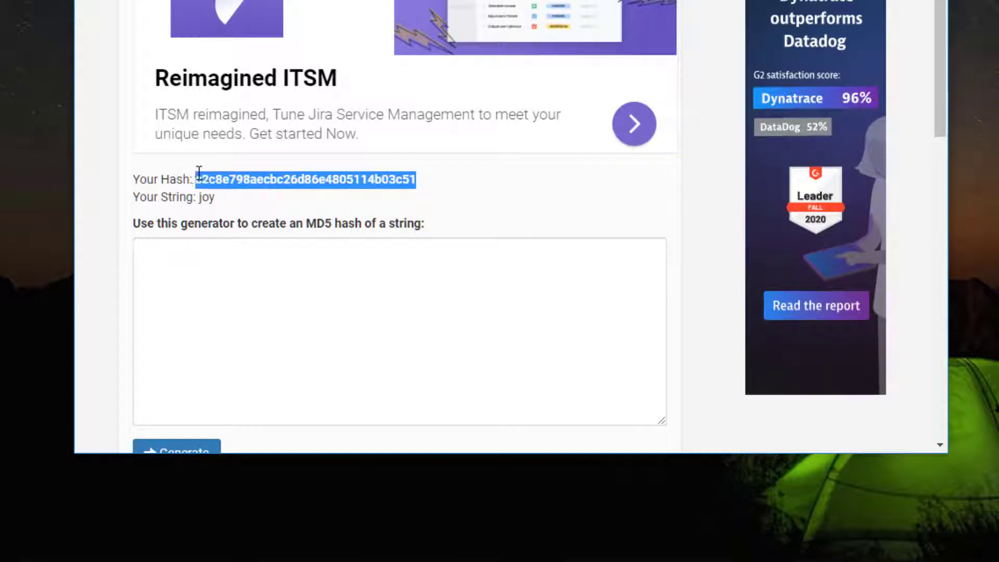
{"action": "mouse_move", "coordinate": [189, 249]}
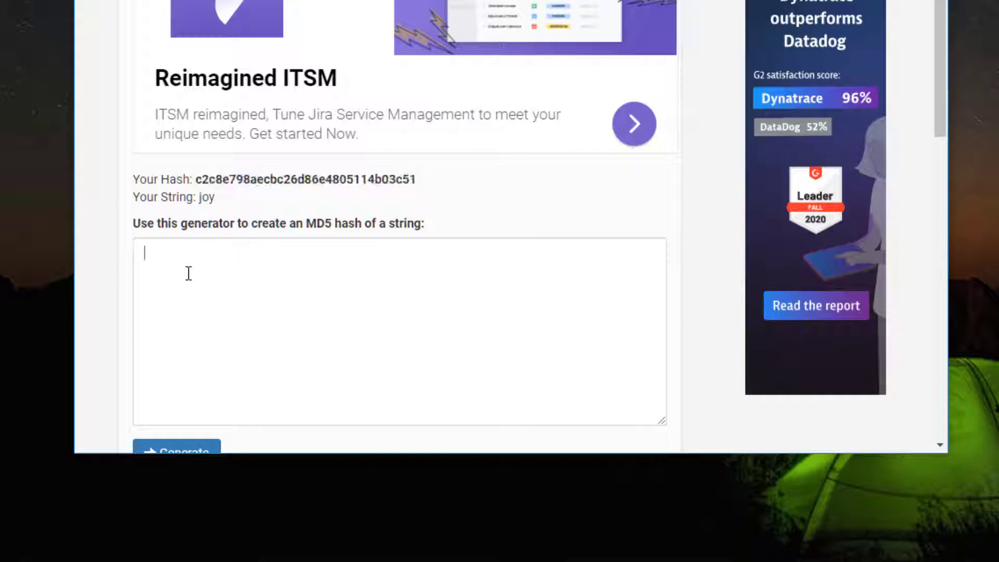
{"action": "left_click", "coordinate": [399, 328]}
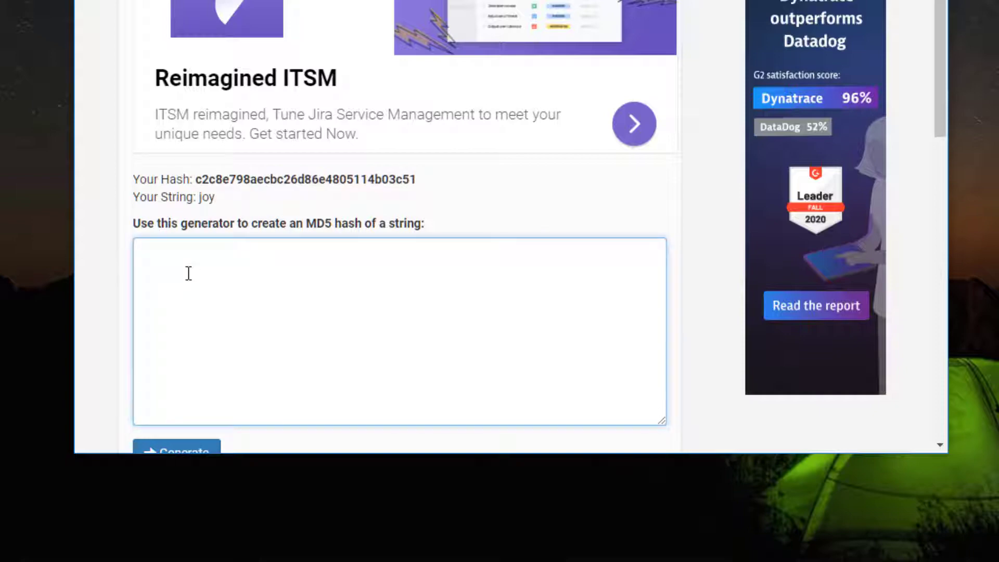
{"action": "type", "text": "This is a gr"}
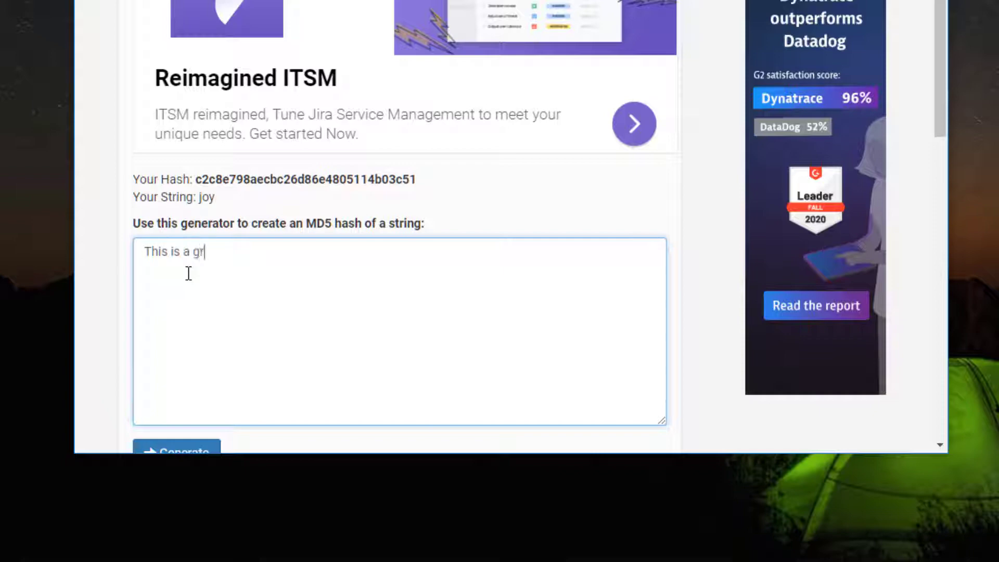
{"action": "type", "text": "eat tool"}
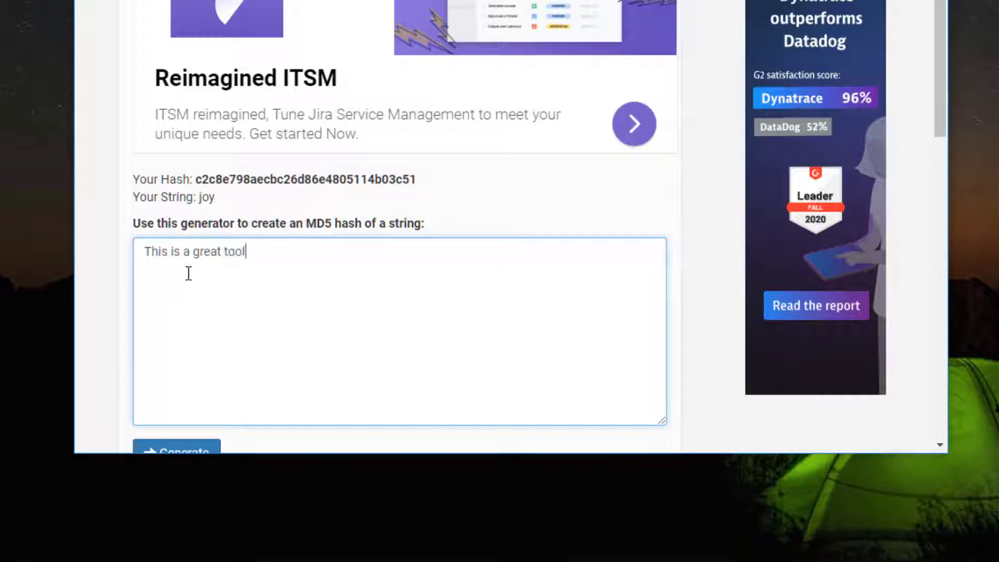
{"action": "scroll", "scroll_direction": "down", "scroll_amount": 3}
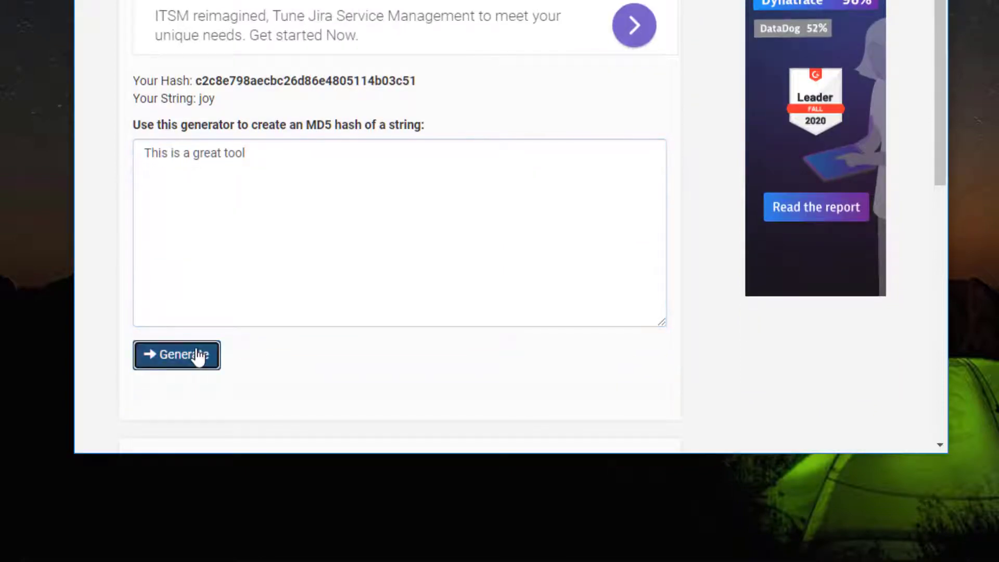
{"action": "left_click", "coordinate": [177, 355]}
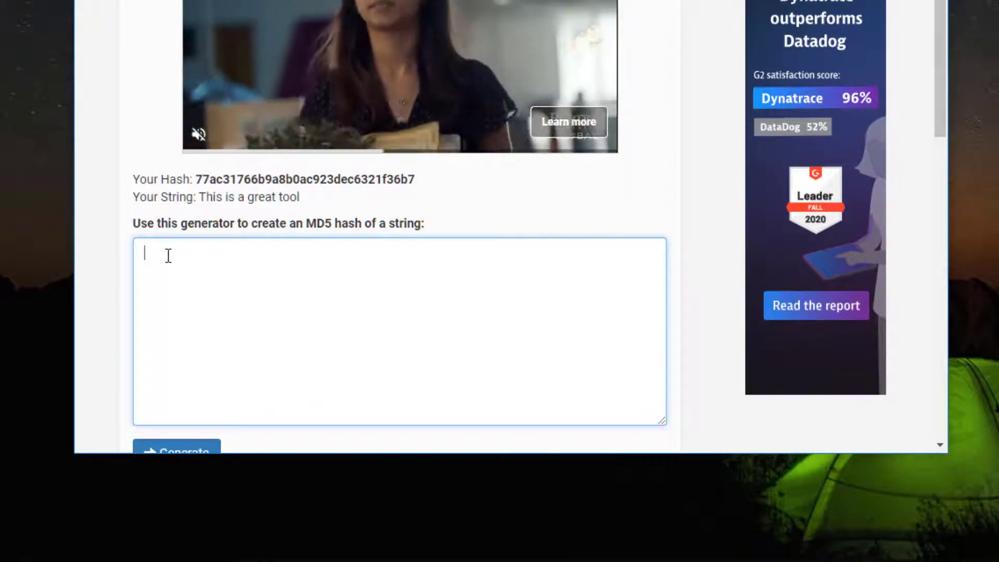
Generate the MD5 hash of 'hockey' and copy it to the clipboard.
{"action": "type", "text": "ho"}
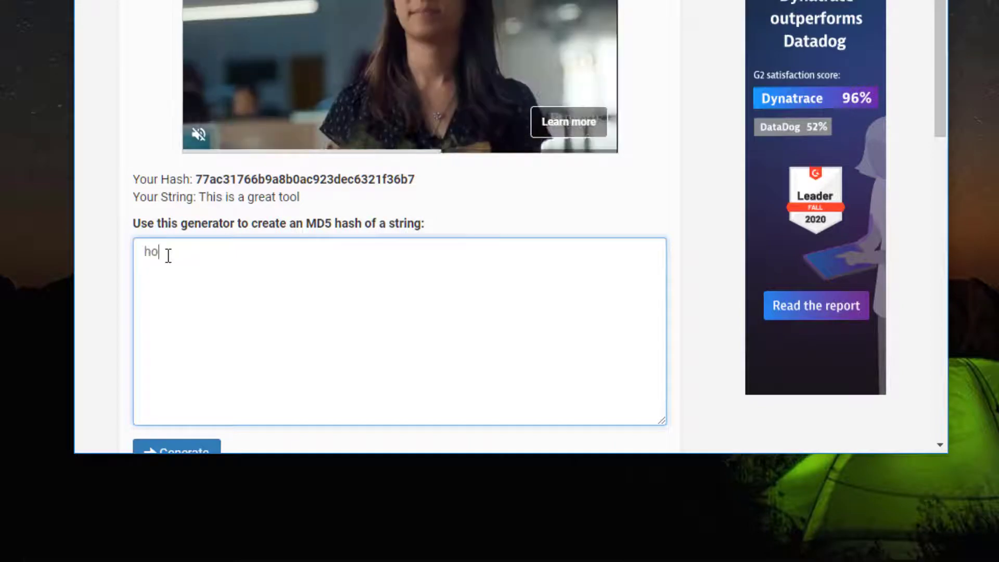
{"action": "type", "text": "ckey"}
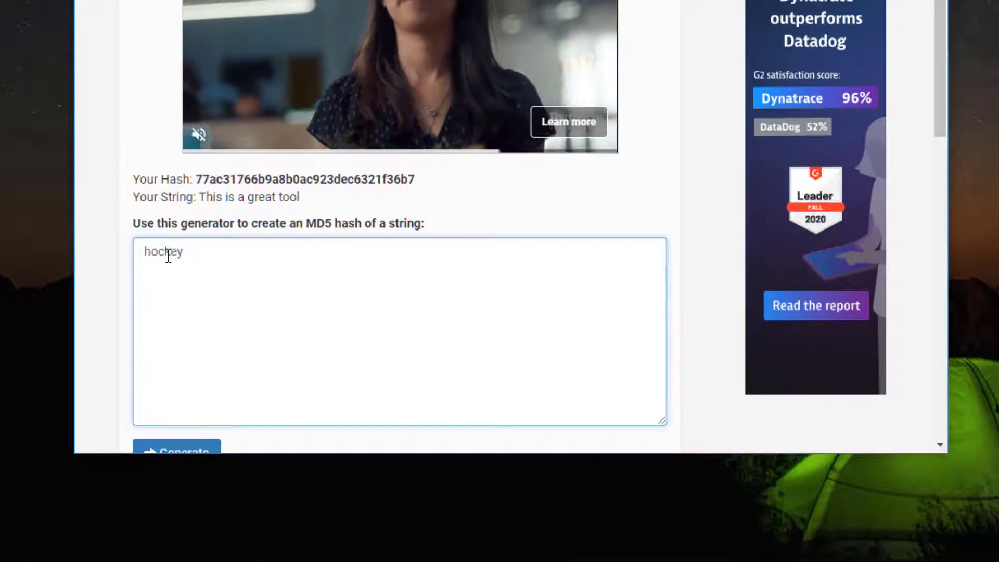
{"action": "left_click", "coordinate": [177, 450]}
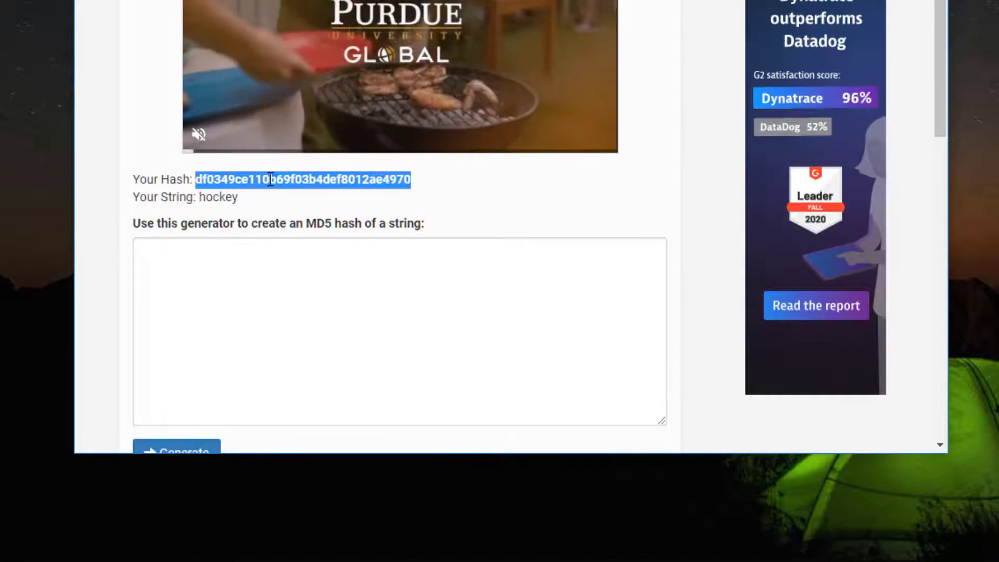
{"action": "right_click", "coordinate": [303, 180]}
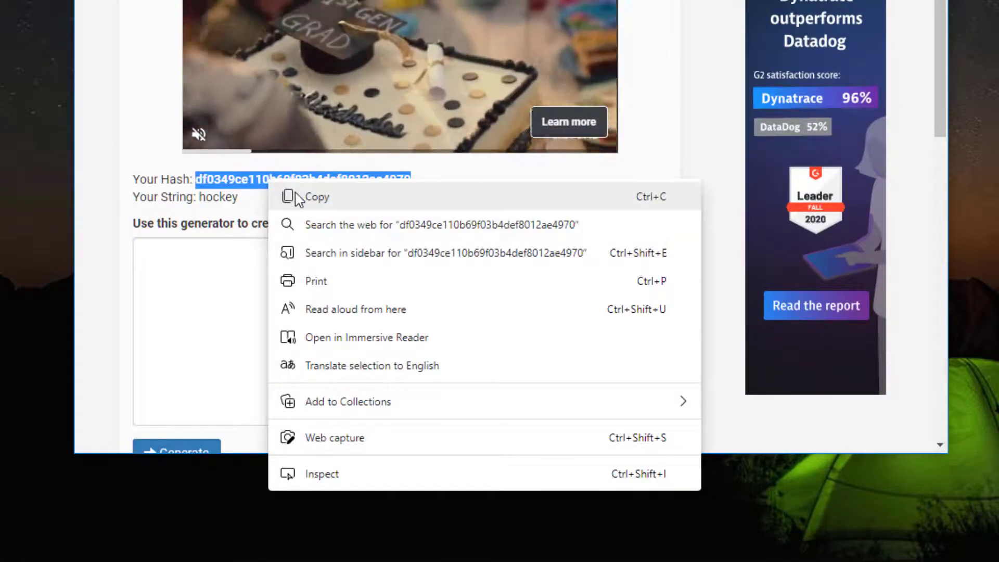
{"action": "left_click", "coordinate": [316, 196]}
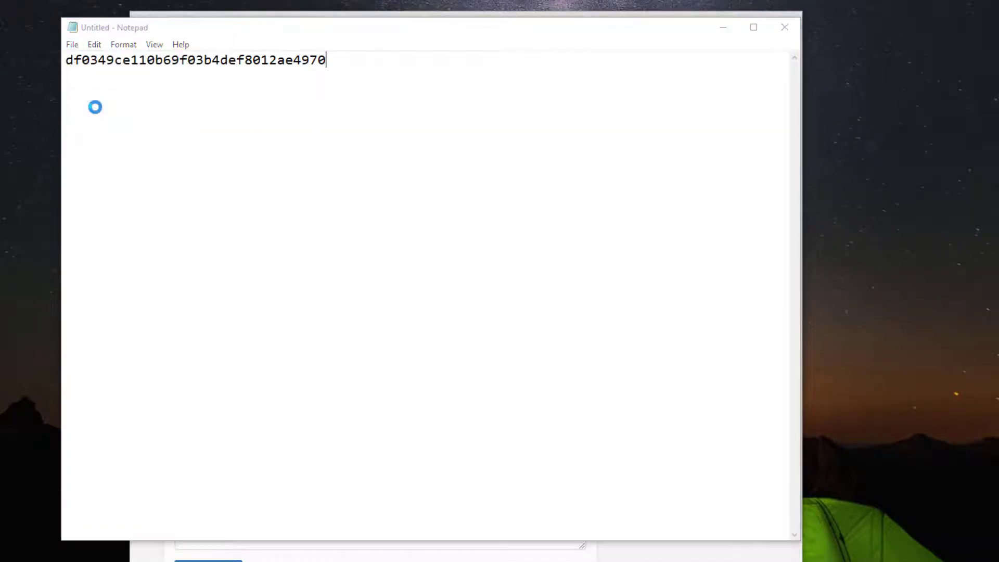
Save the hash note as classhash.txt in the hashcat-6.1.1 folder.
{"action": "key", "text": "ctrl+s"}
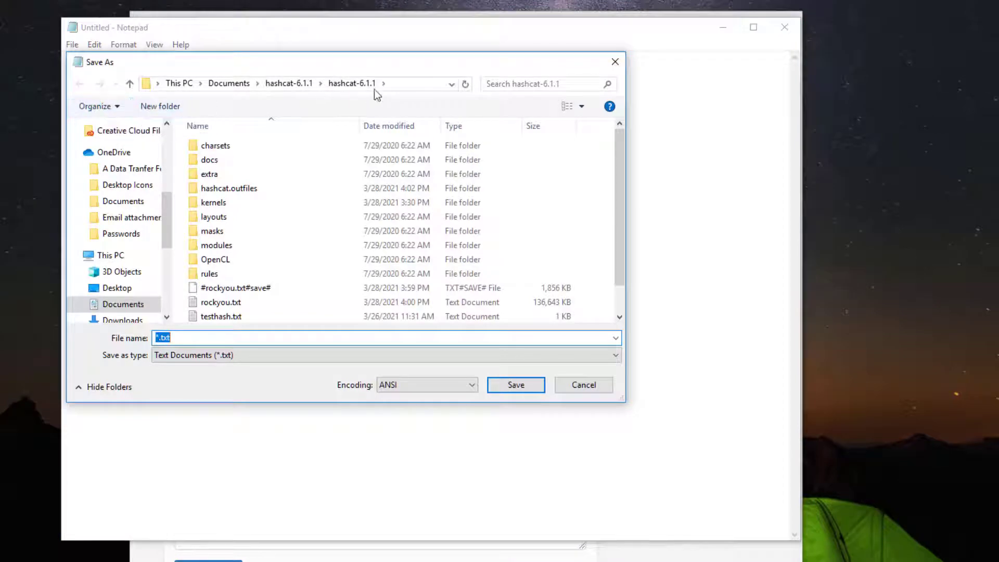
{"action": "mouse_move", "coordinate": [364, 92]}
{"action": "type", "text": "class"}
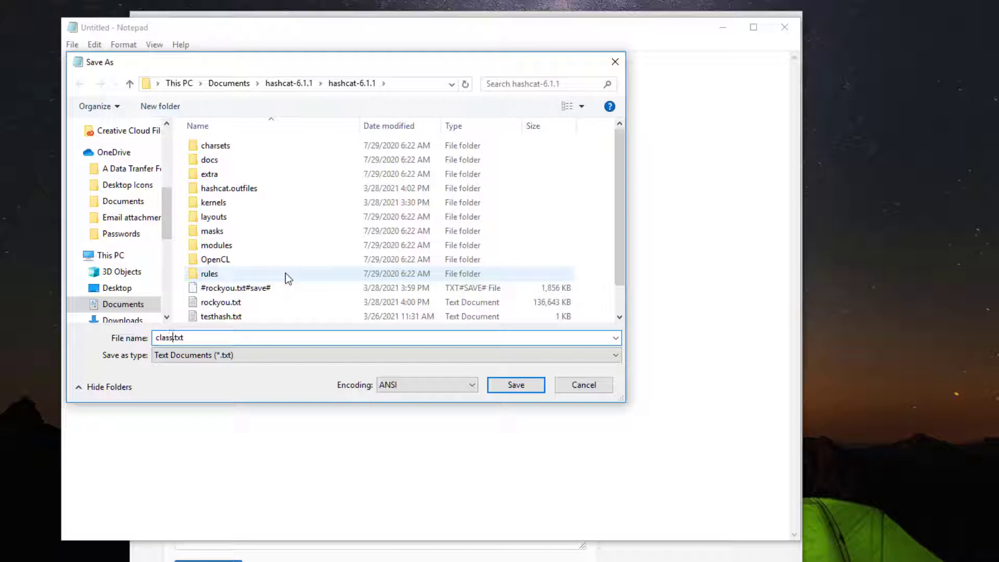
{"action": "type", "text": "hash"}
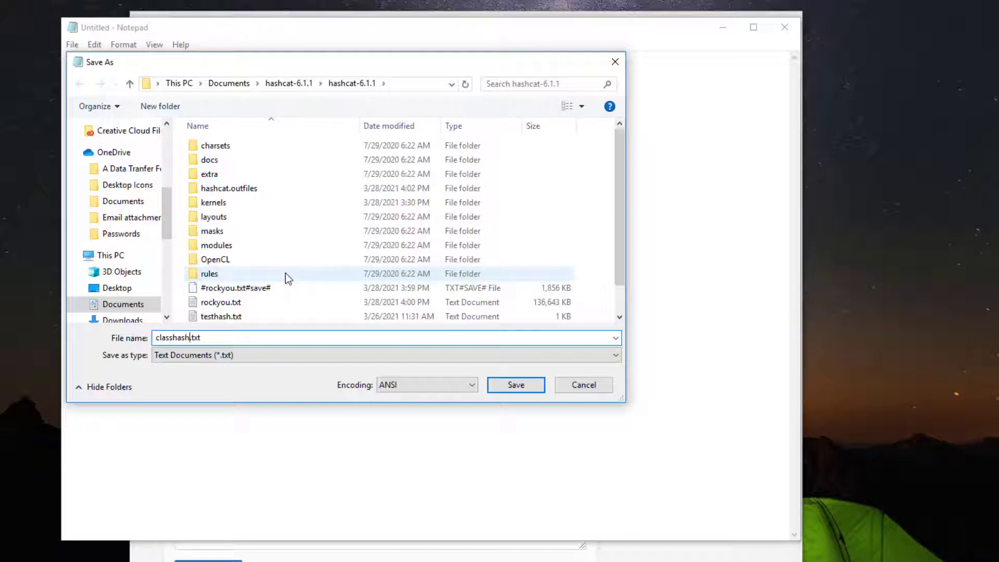
{"action": "left_click", "coordinate": [515, 384]}
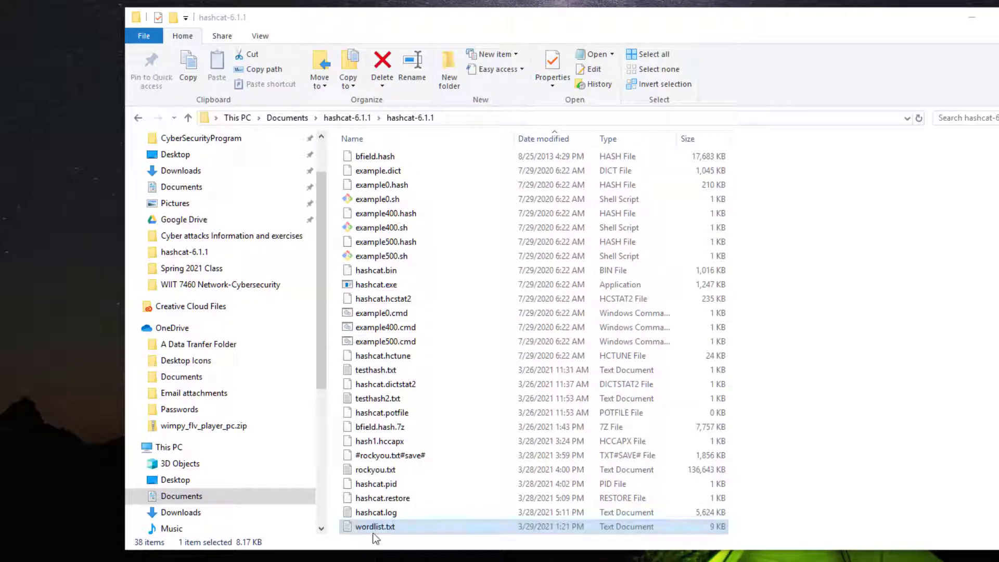
{"action": "mouse_move", "coordinate": [377, 532]}
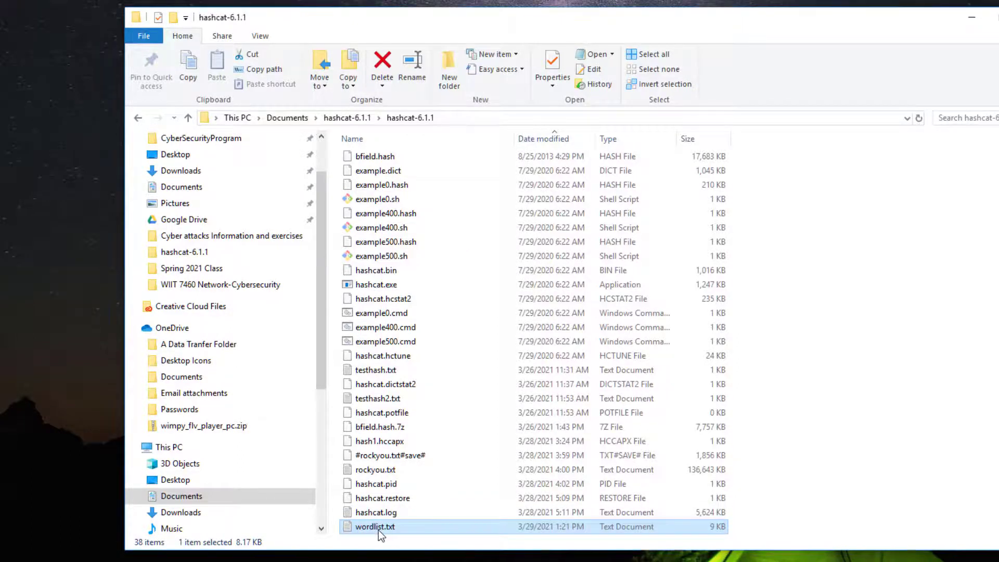
Bring up the context menu for wordlist.txt in the hashcat-6.1.1 folder.
{"action": "right_click", "coordinate": [374, 527]}
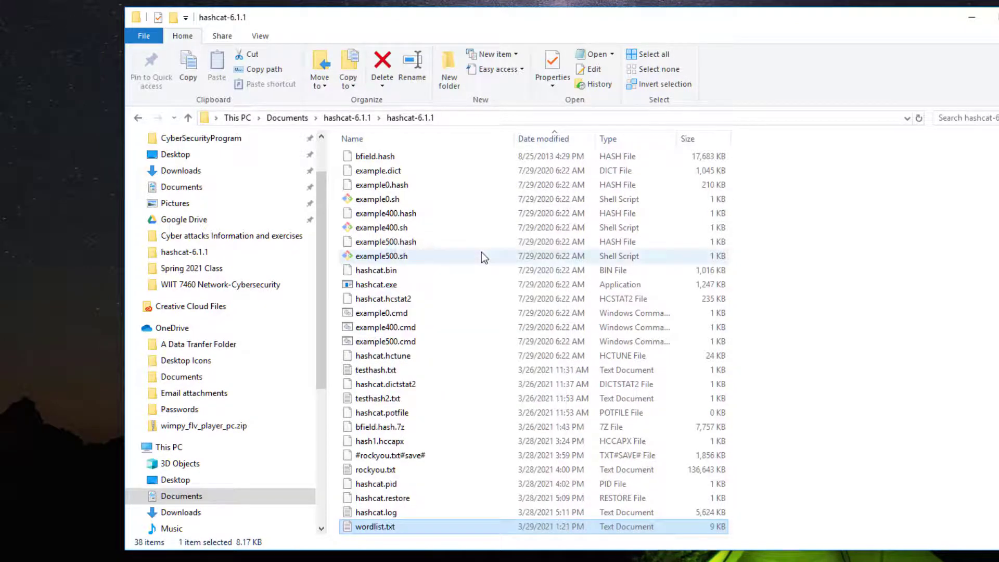
Review the common passwords listed in wordlist.txt in Visual Studio Code.
{"action": "double_click", "coordinate": [374, 527]}
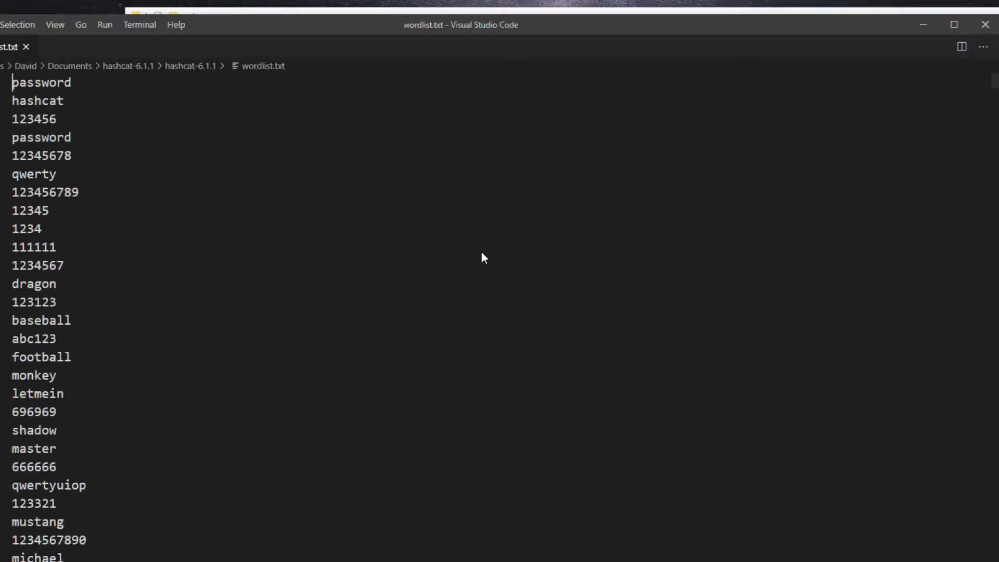
{"action": "scroll", "scroll_direction": "down", "scroll_amount": 3}
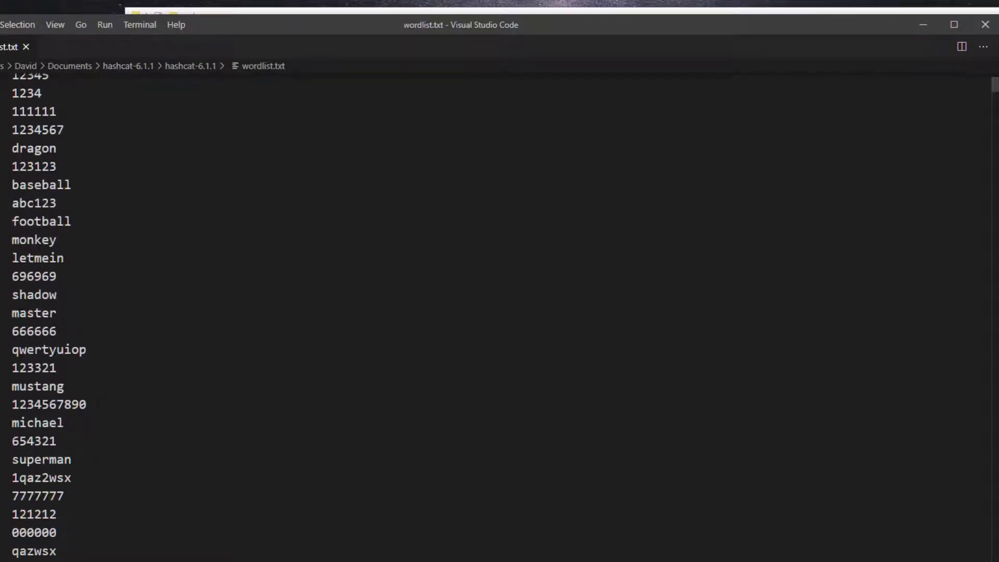
{"action": "scroll", "scroll_direction": "up", "scroll_amount": 3}
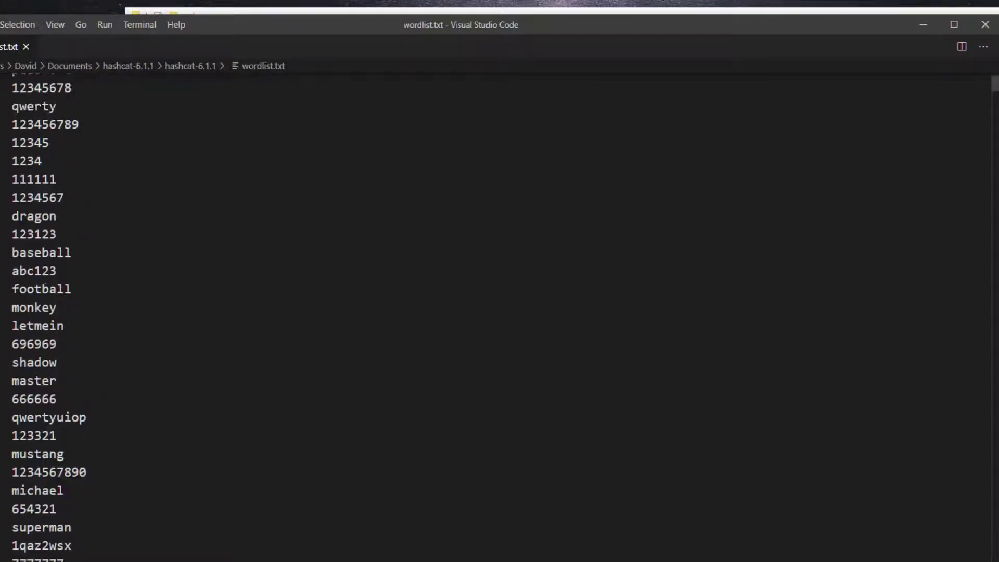
{"action": "scroll", "scroll_direction": "down", "scroll_amount": 3}
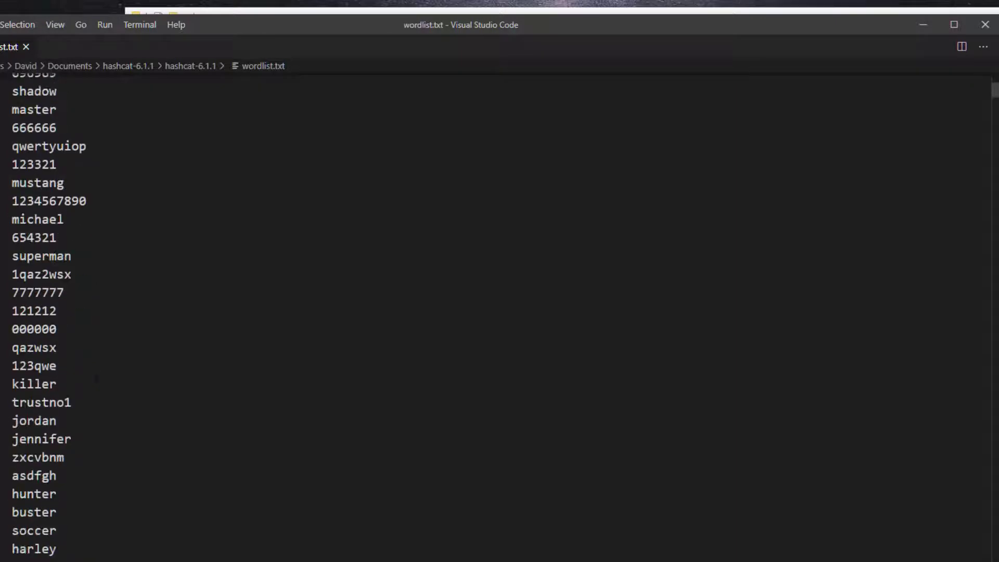
{"action": "scroll", "scroll_direction": "down", "scroll_amount": 3}
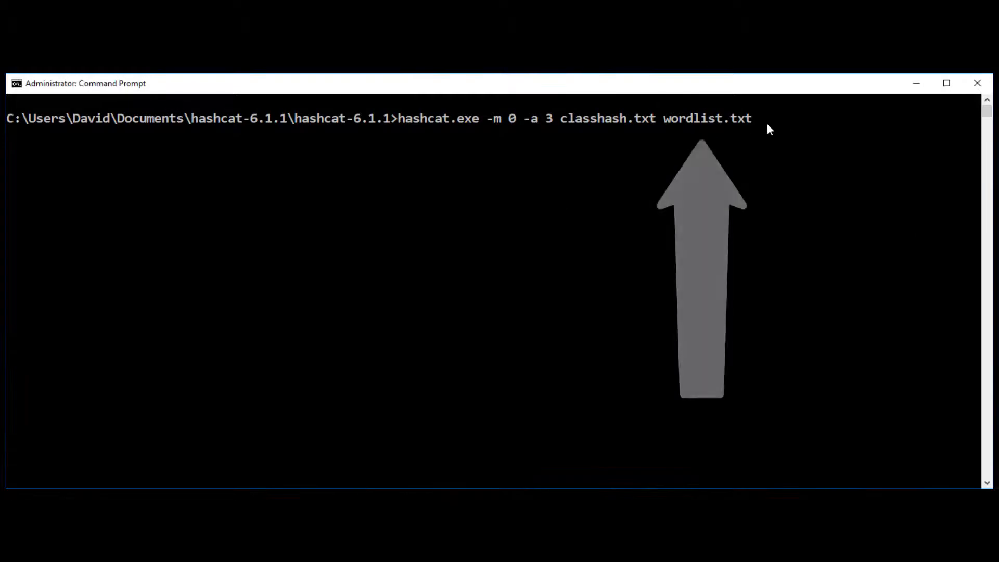
Run hashcat.exe -m 0 -a 3 classhash.txt wordlist.txt to start cracking.
{"action": "key", "text": "Return"}
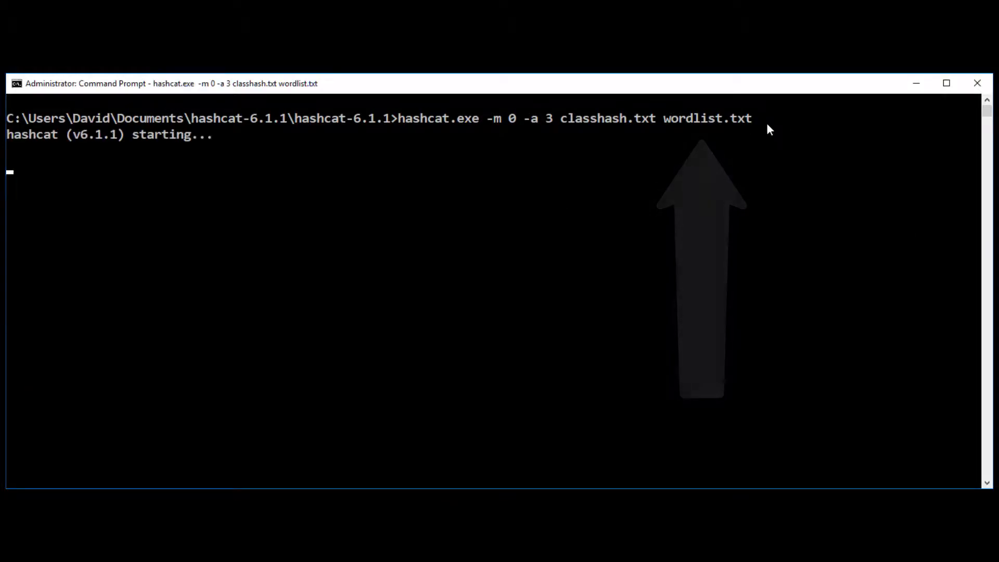